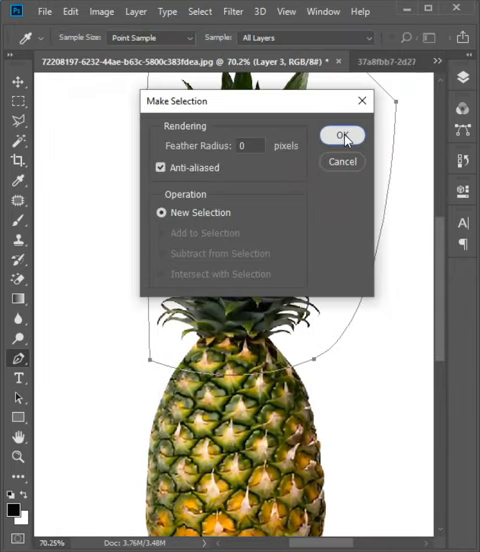
Convert the crown path to a selection and cut the pineapple crown onto a new layer.
left_click(342, 135)
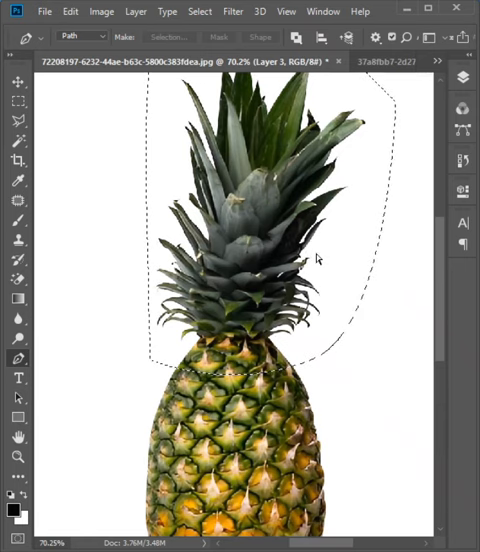
key("shift+ctrl+j")
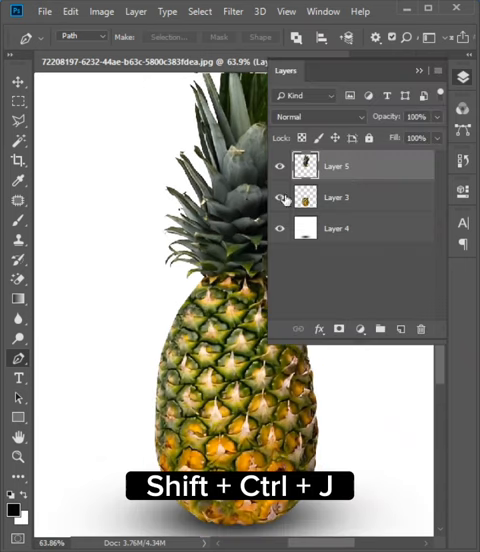